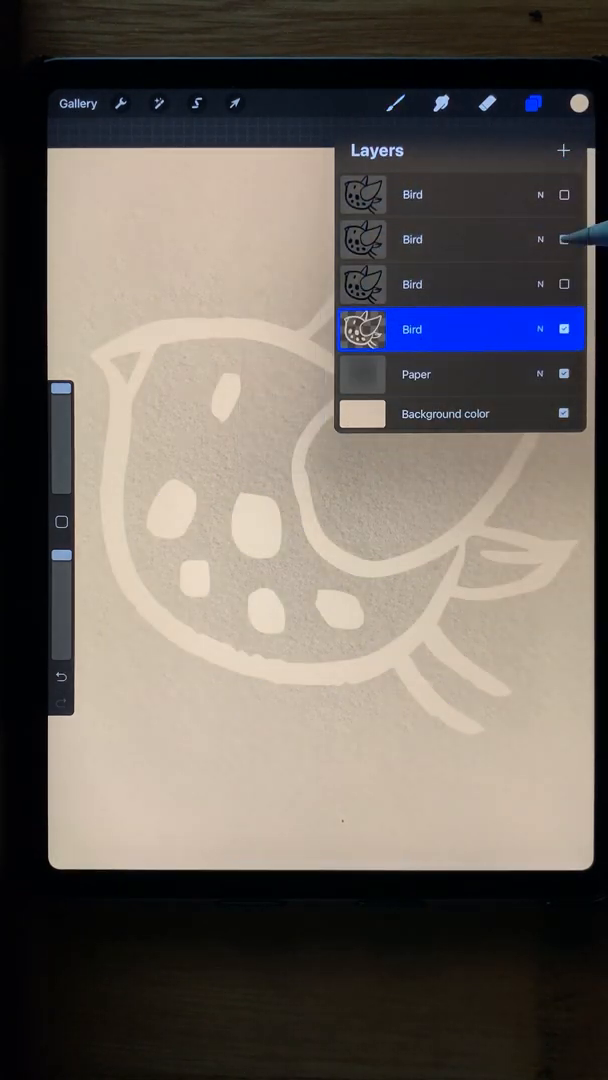
- Show the top Bird layer holding the black bird outline over the paper texture
click(578, 104)
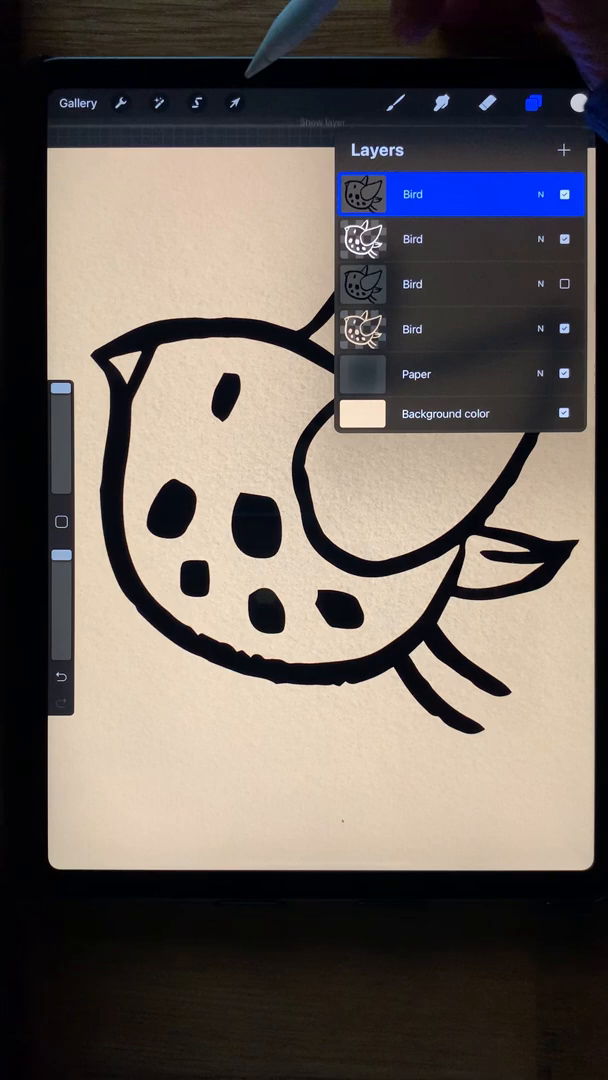
- Engage Transform on the layer, then show the second, dark grey Bird copy
click(234, 104)
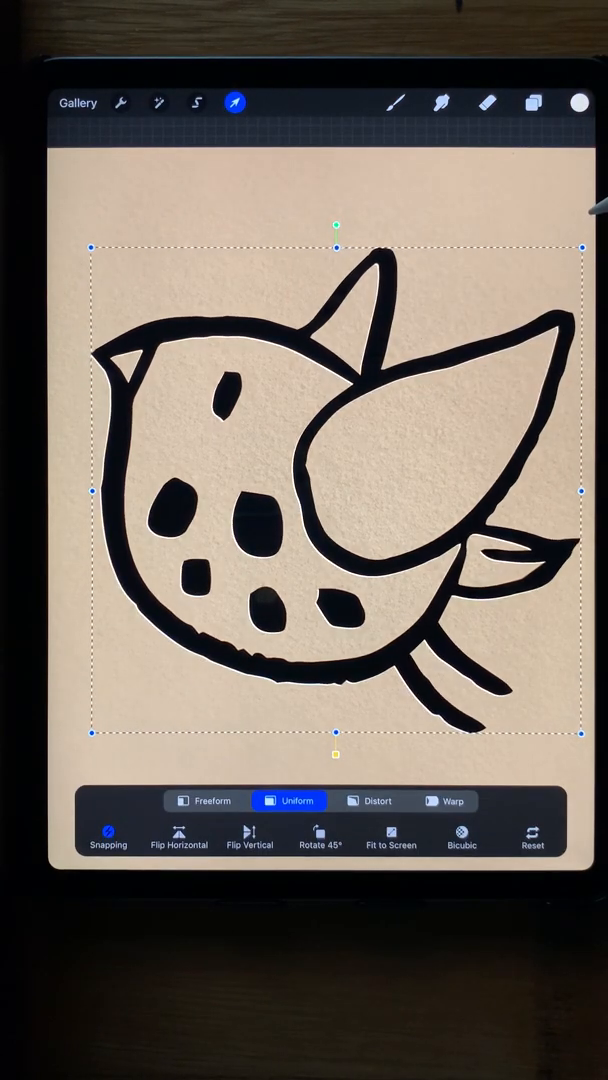
click(532, 104)
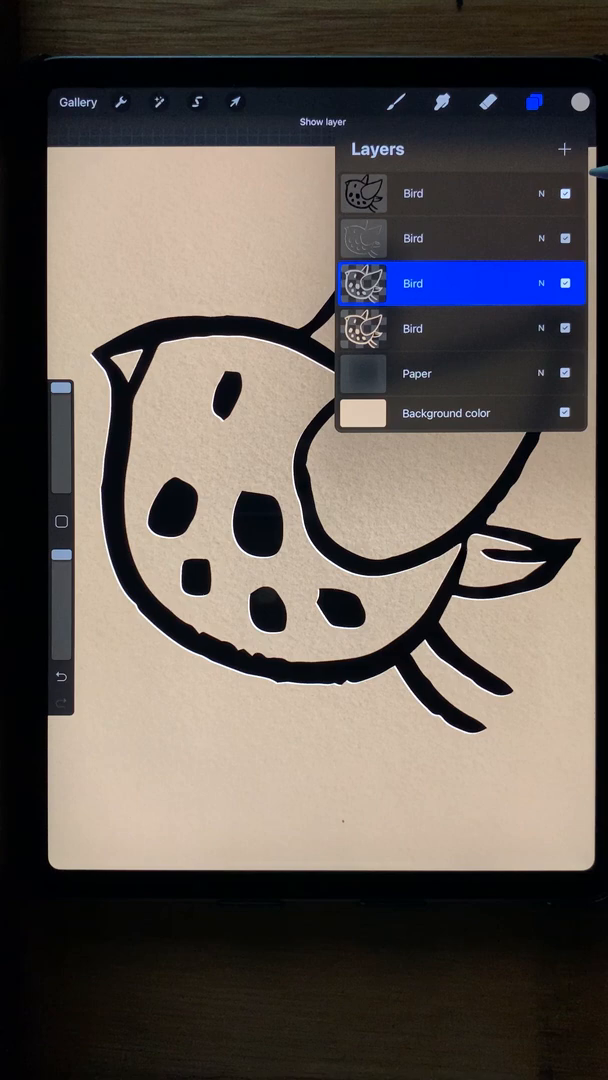
- Leave Transform, make the top Bird layer active and switch to the Smudge tool
click(234, 100)
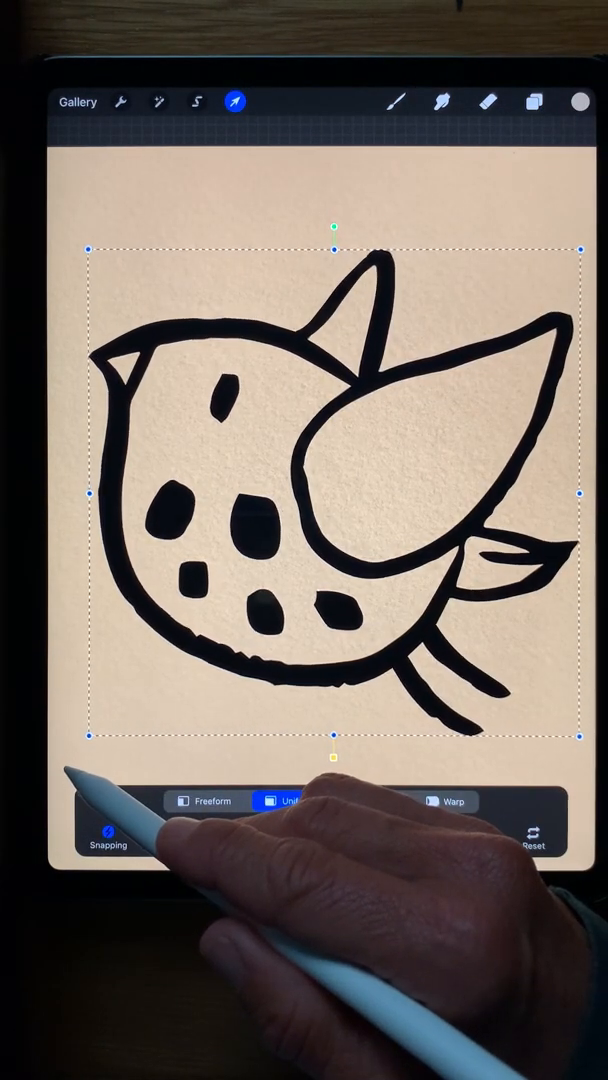
click(536, 100)
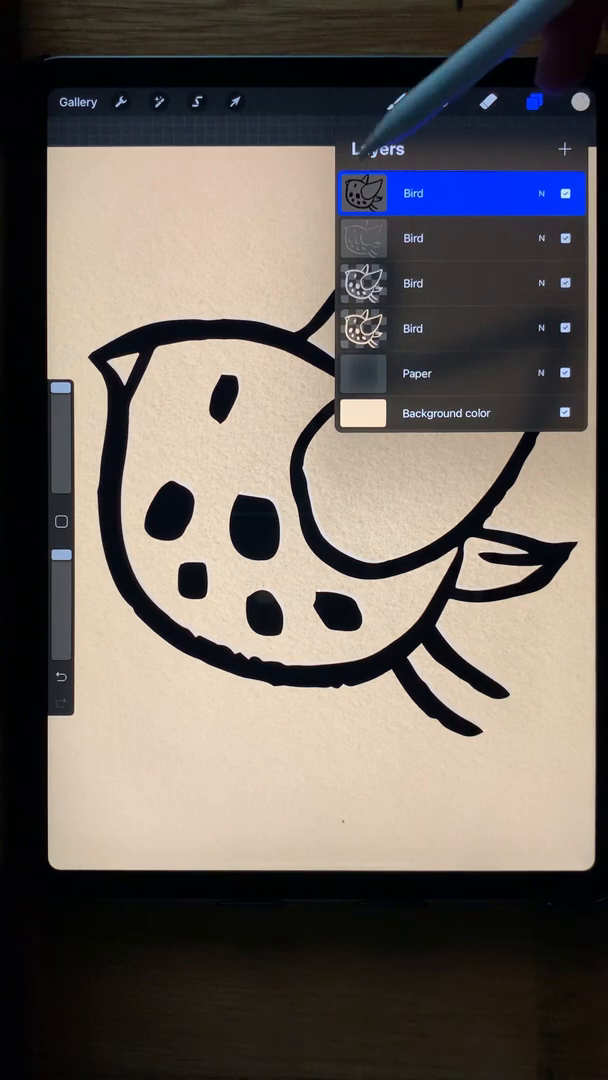
click(196, 102)
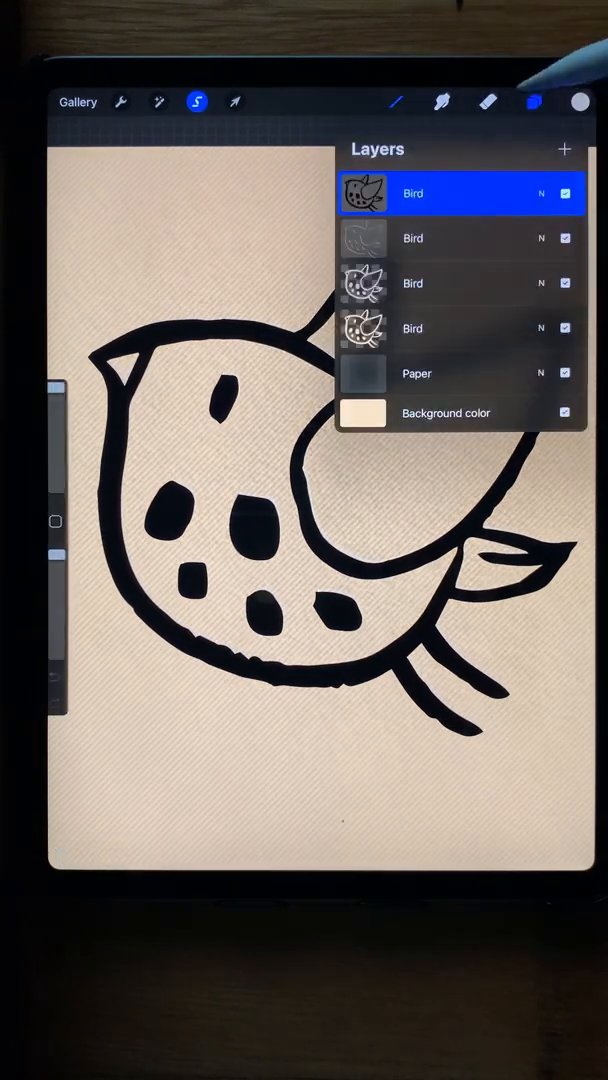